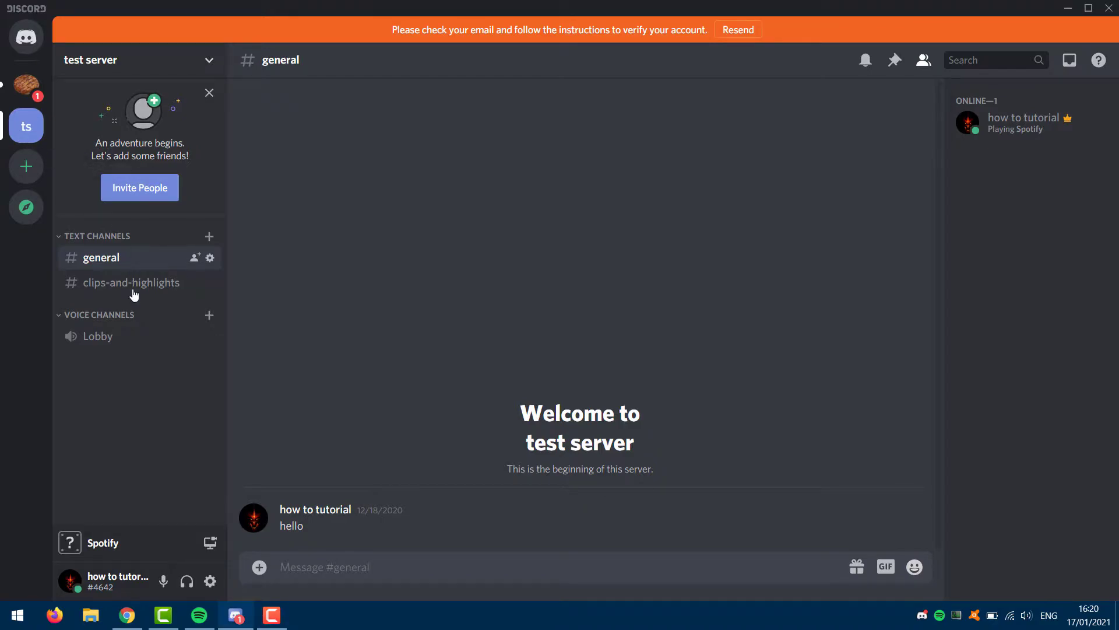
Connect to the Lobby voice channel on test server
left_click(97, 336)
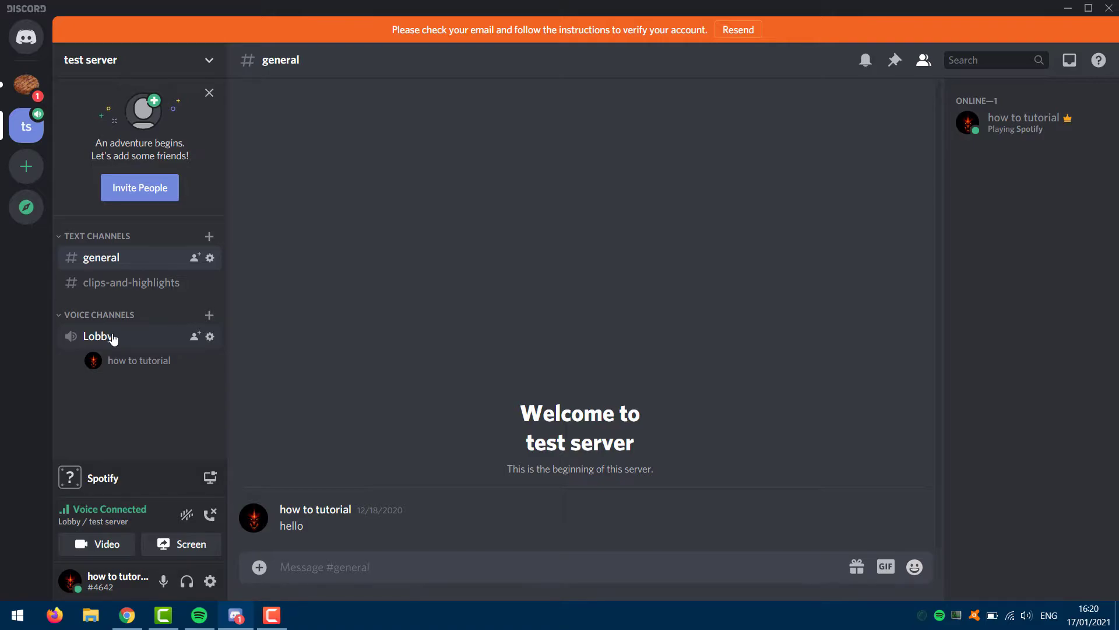
Browse the Screen Share picker's Applications and Screens lists (Screen 1), cancel it, and go to User Settings
left_click(180, 544)
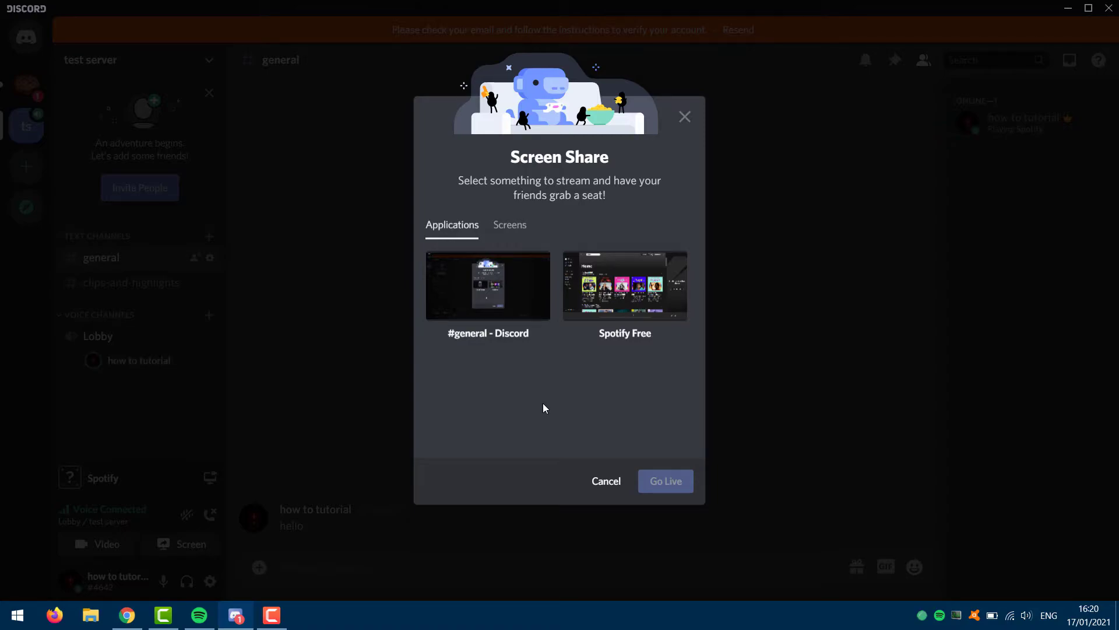
mouse_move(511, 403)
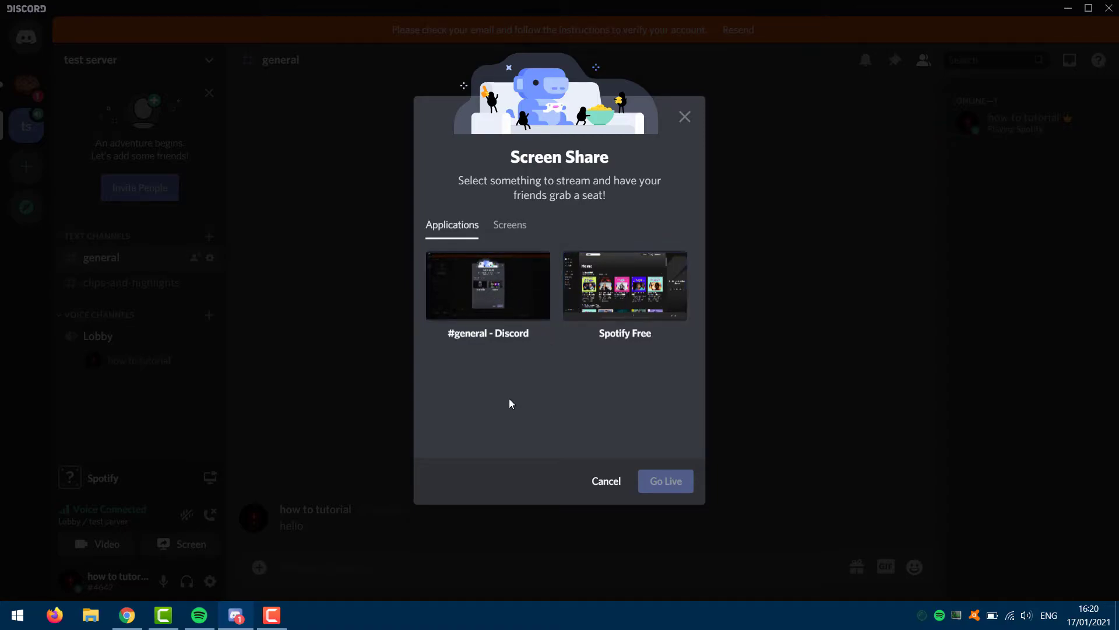
left_click(510, 224)
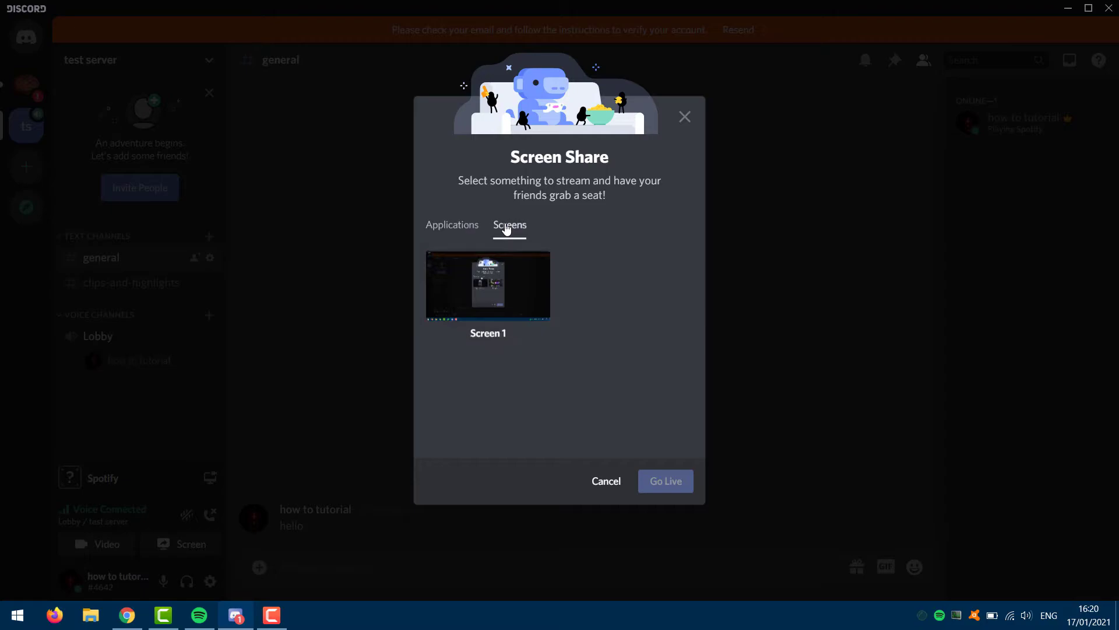
left_click(487, 285)
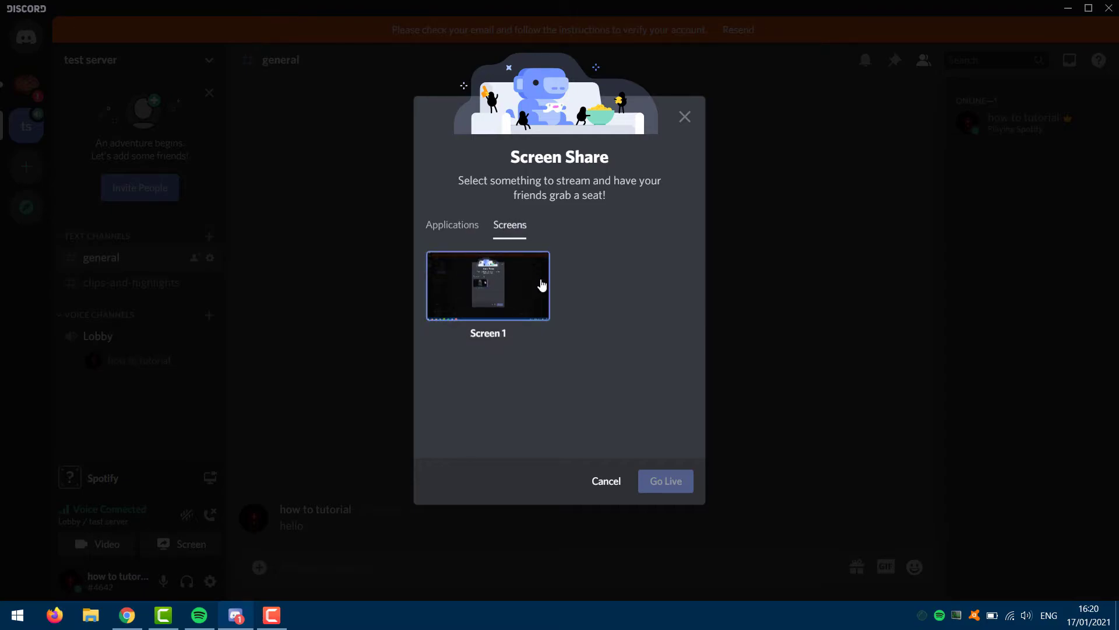
mouse_move(430, 234)
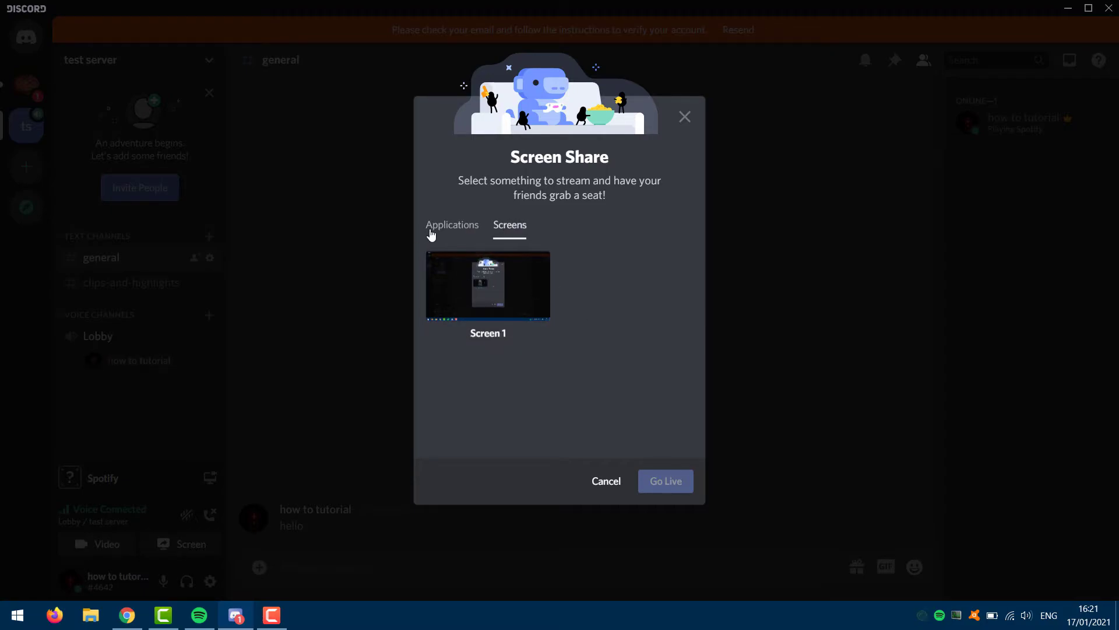
left_click(452, 224)
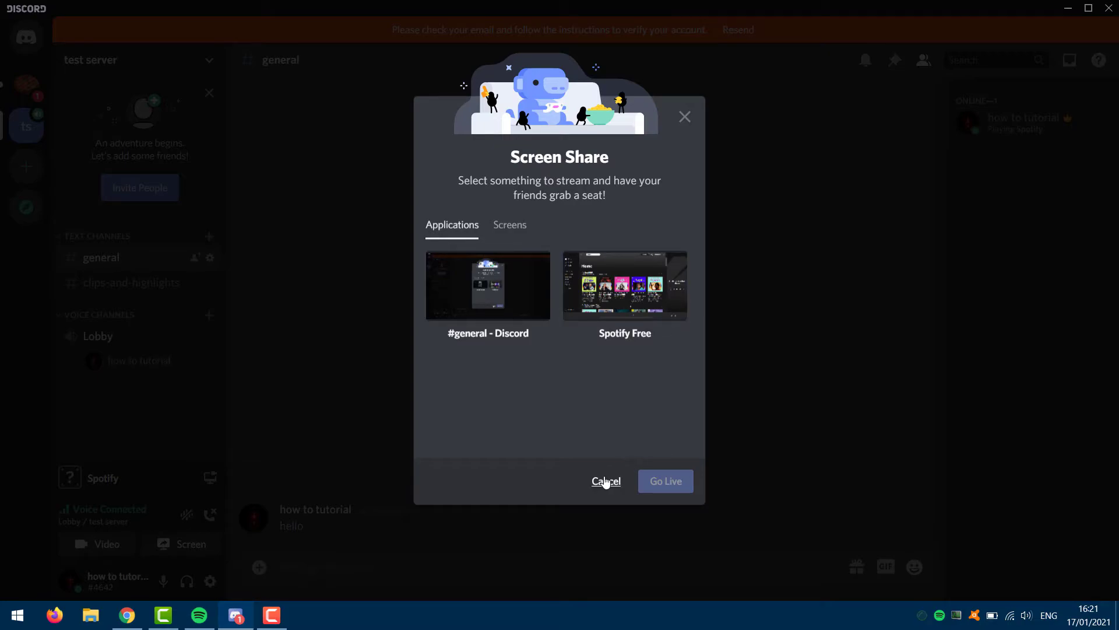
left_click(605, 480)
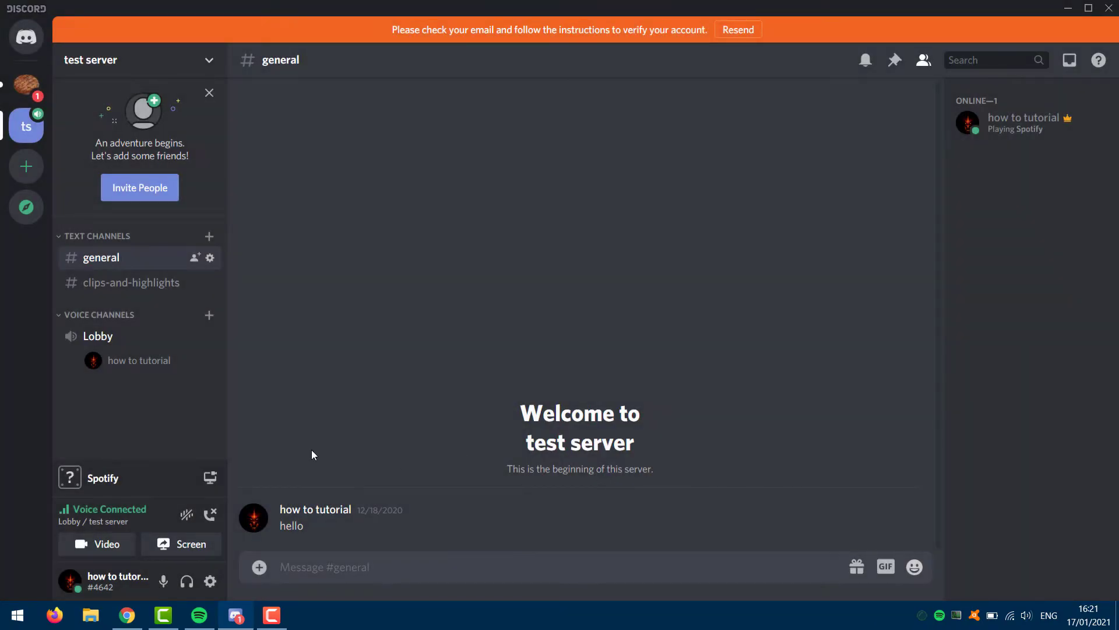
left_click(210, 581)
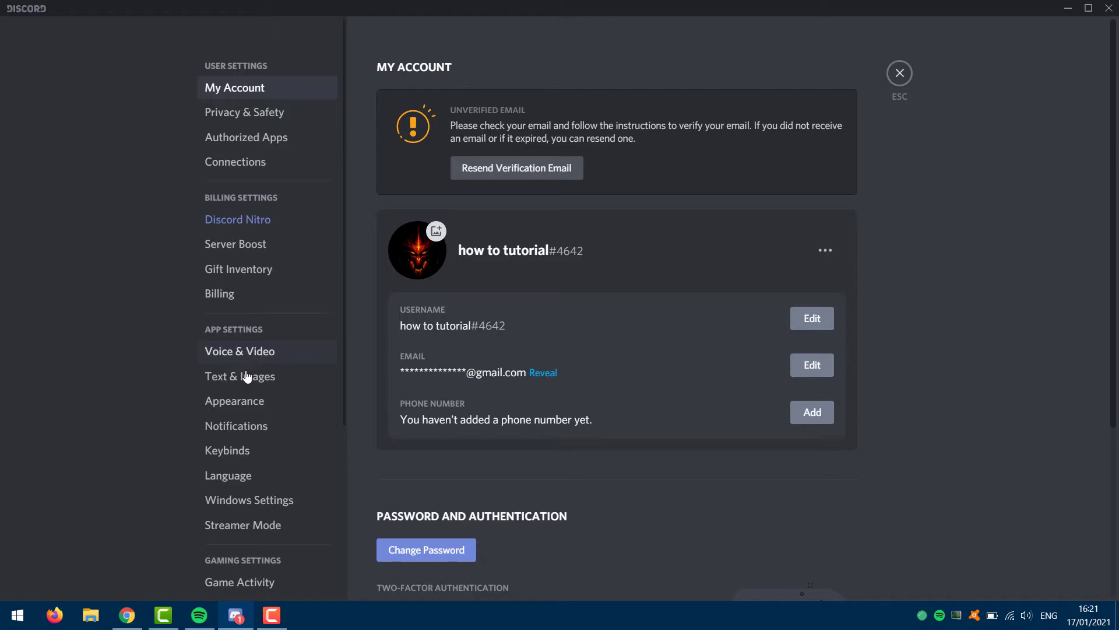
mouse_move(248, 585)
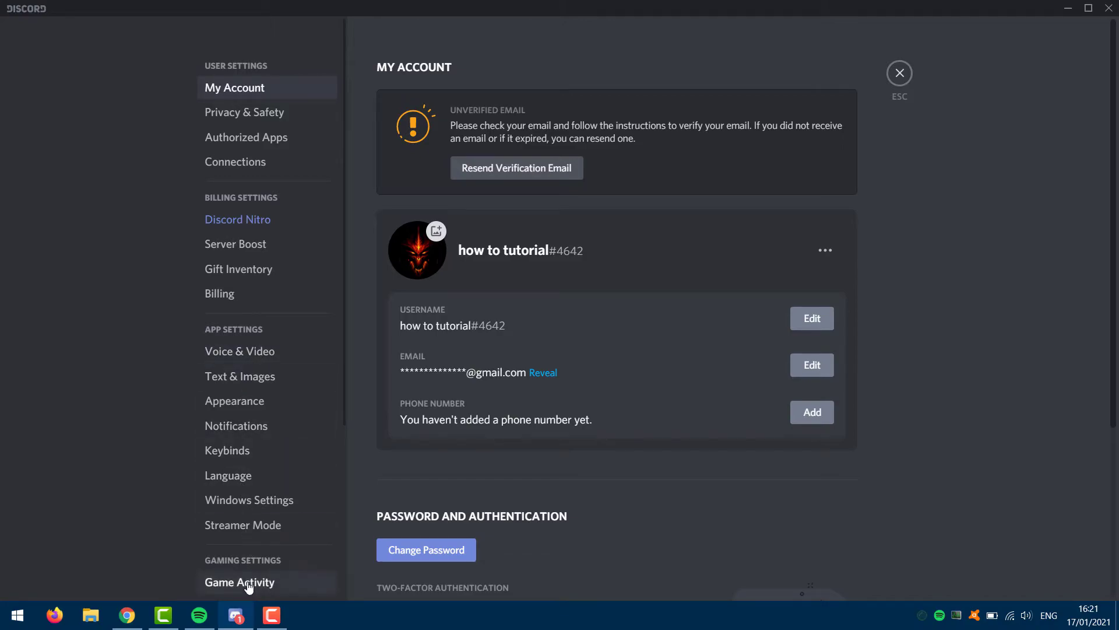
In Game Activity, add Google Chrome from the running programs so it shows as now playing
left_click(240, 582)
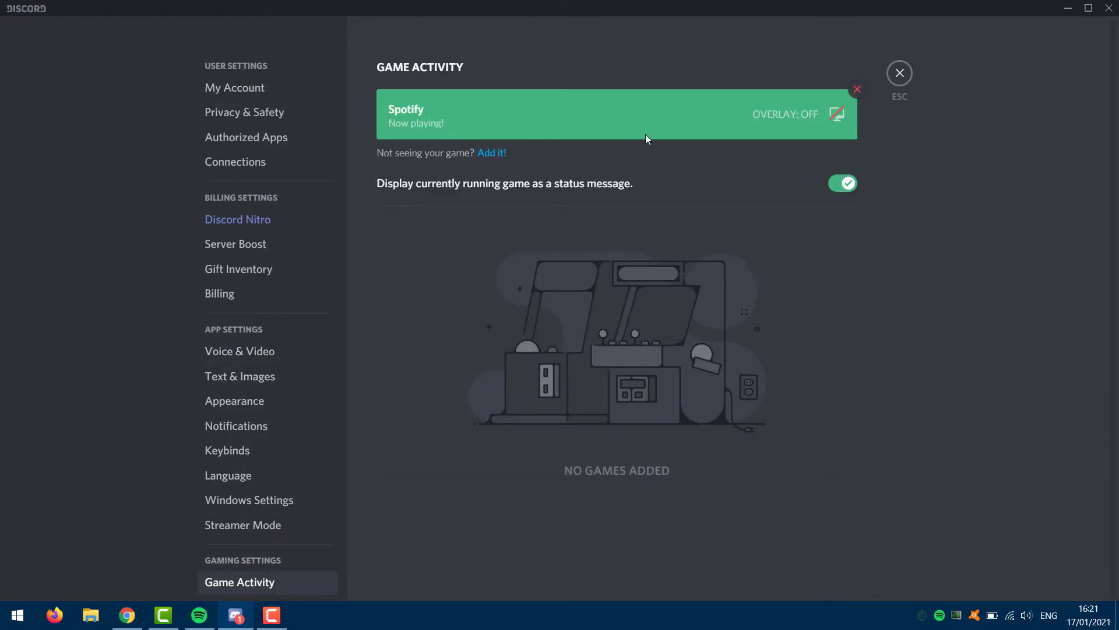
left_click(491, 152)
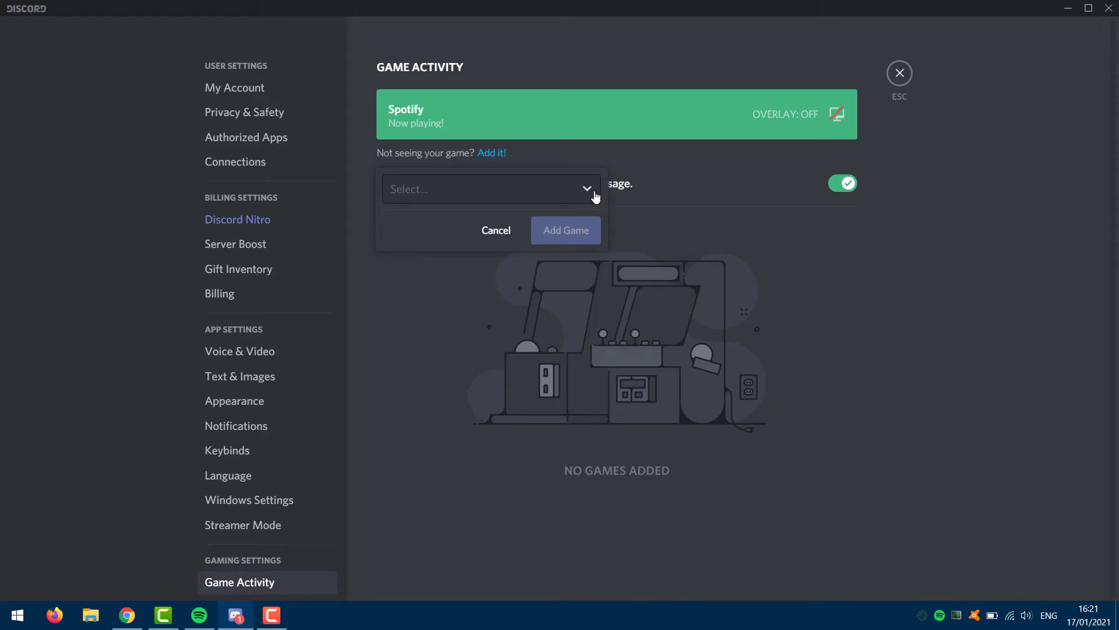
left_click(490, 189)
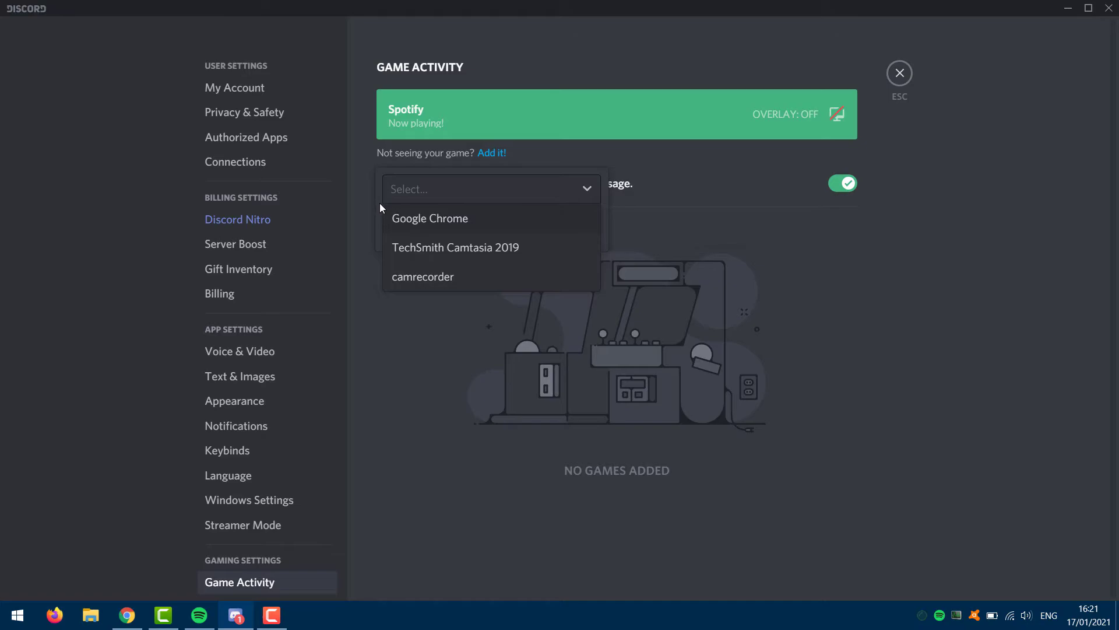
mouse_move(405, 217)
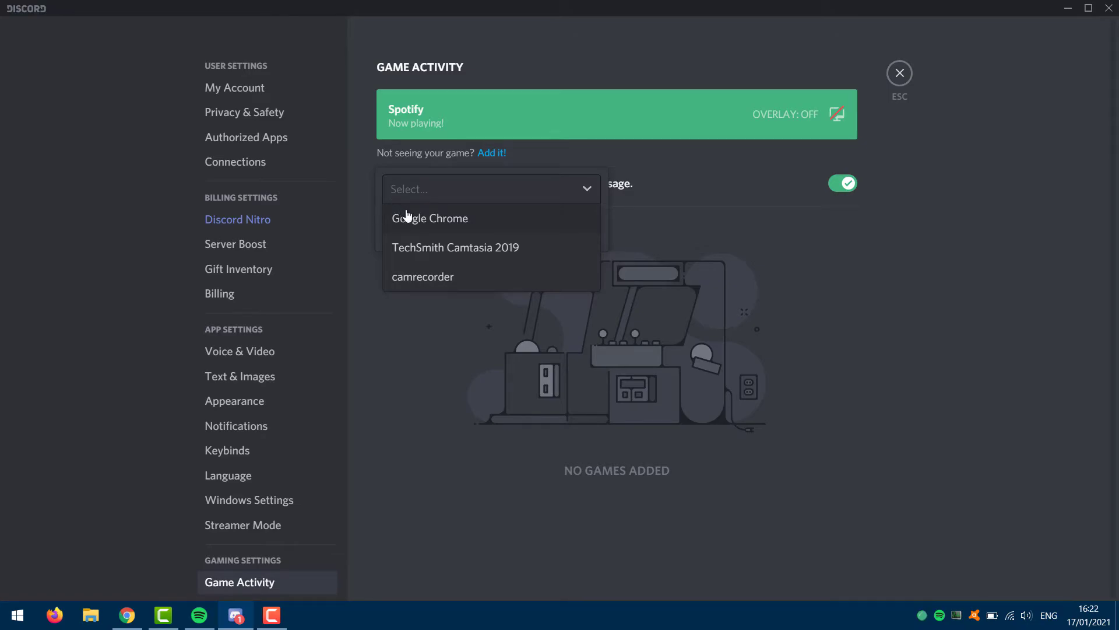
left_click(430, 218)
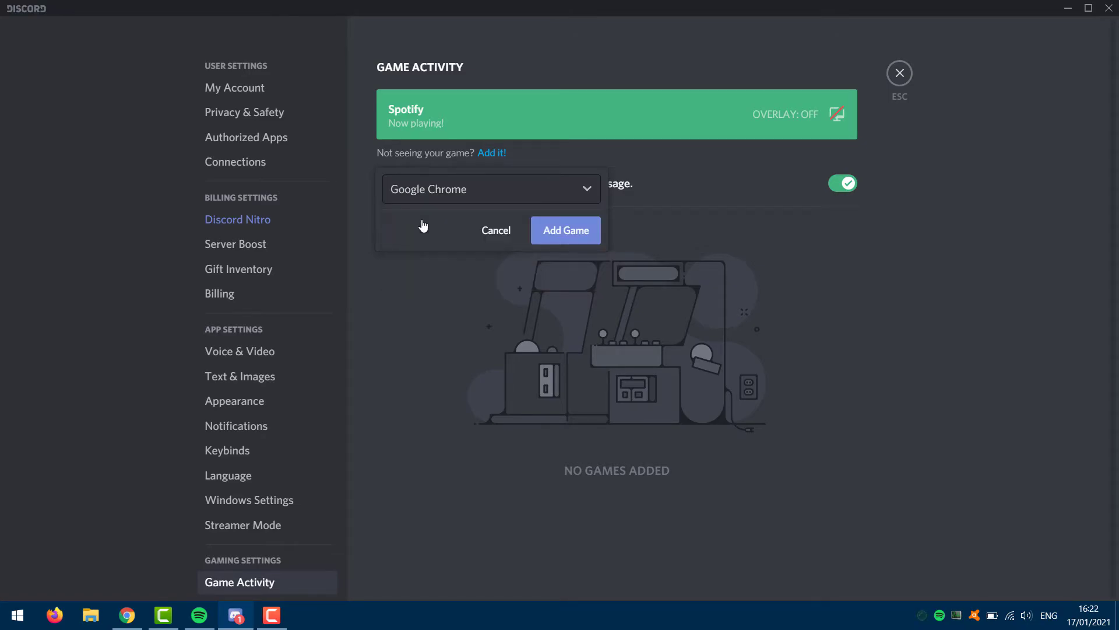
mouse_move(567, 229)
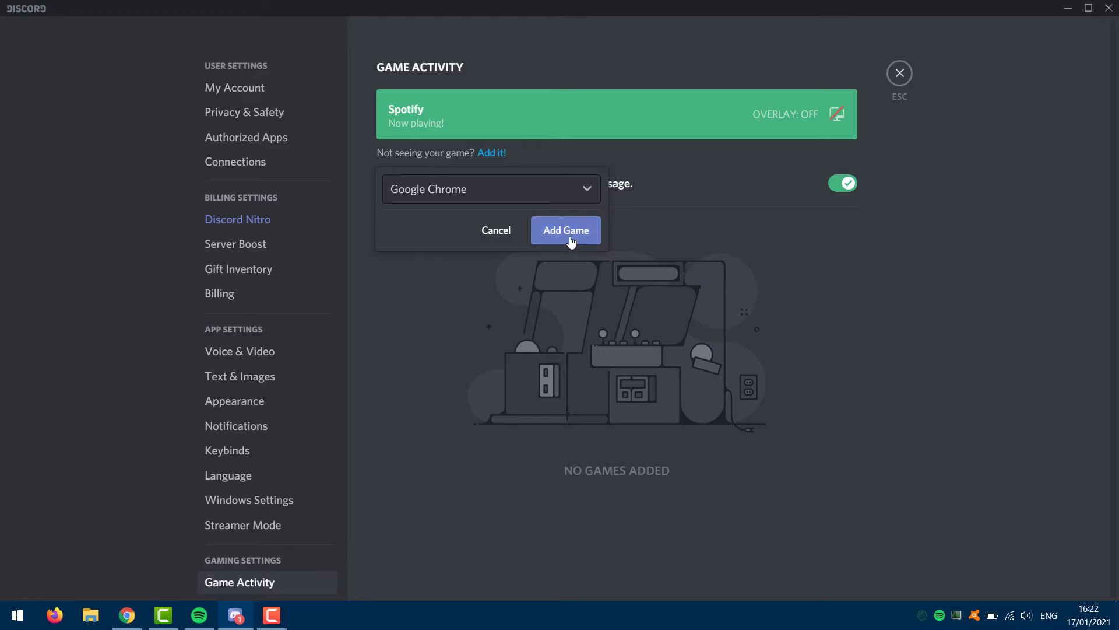
left_click(565, 230)
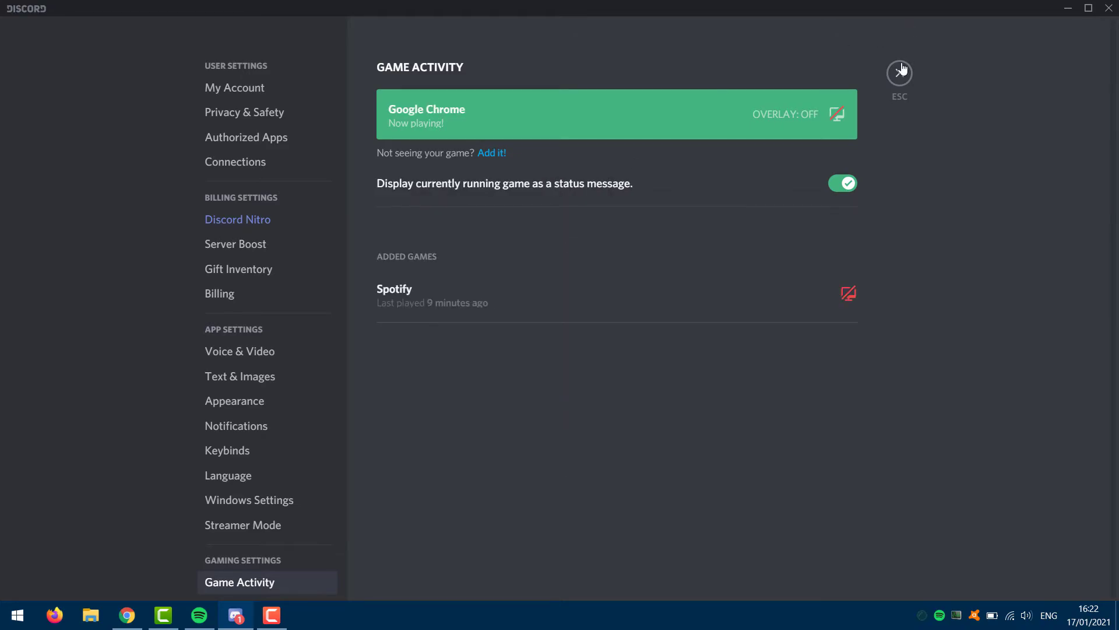
Return to test server and reopen the Screen Share picker, now listing Google Chrome
left_click(899, 68)
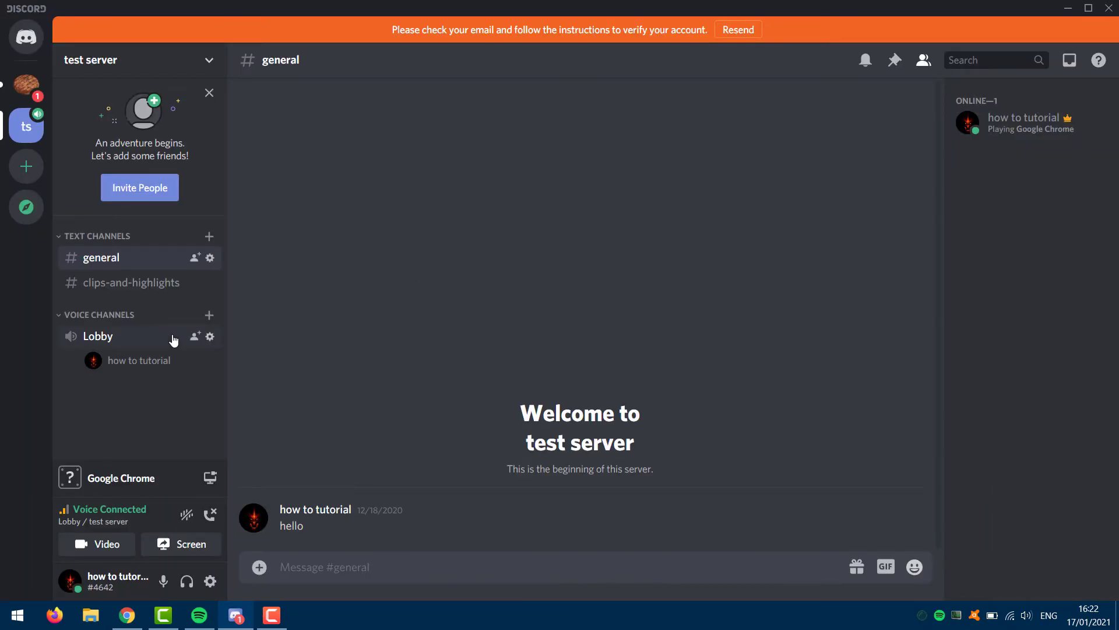
left_click(182, 543)
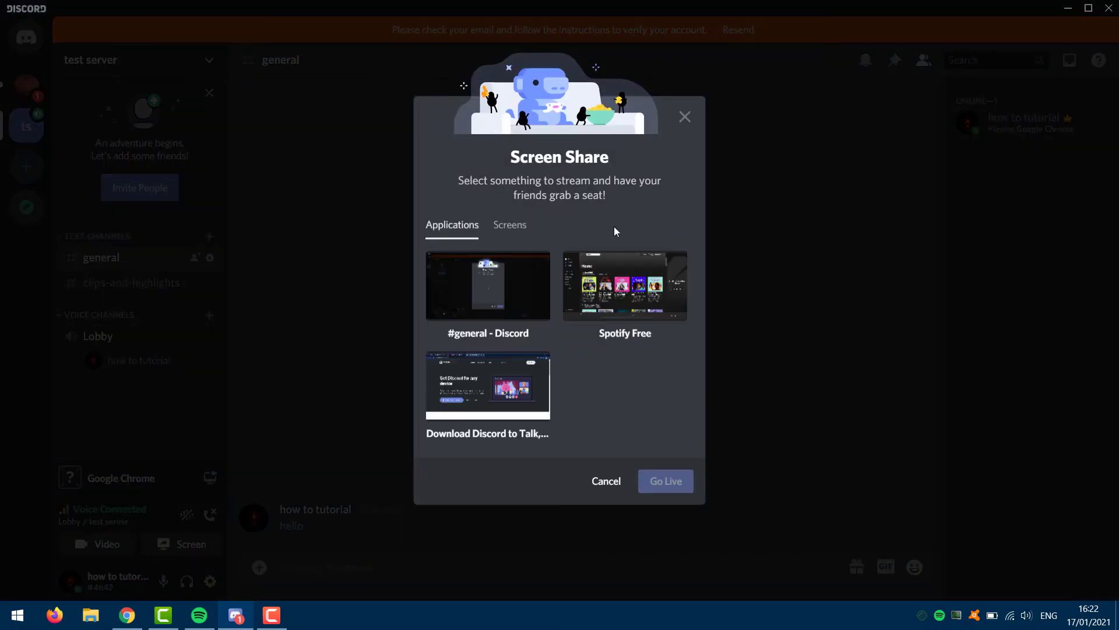
mouse_move(628, 403)
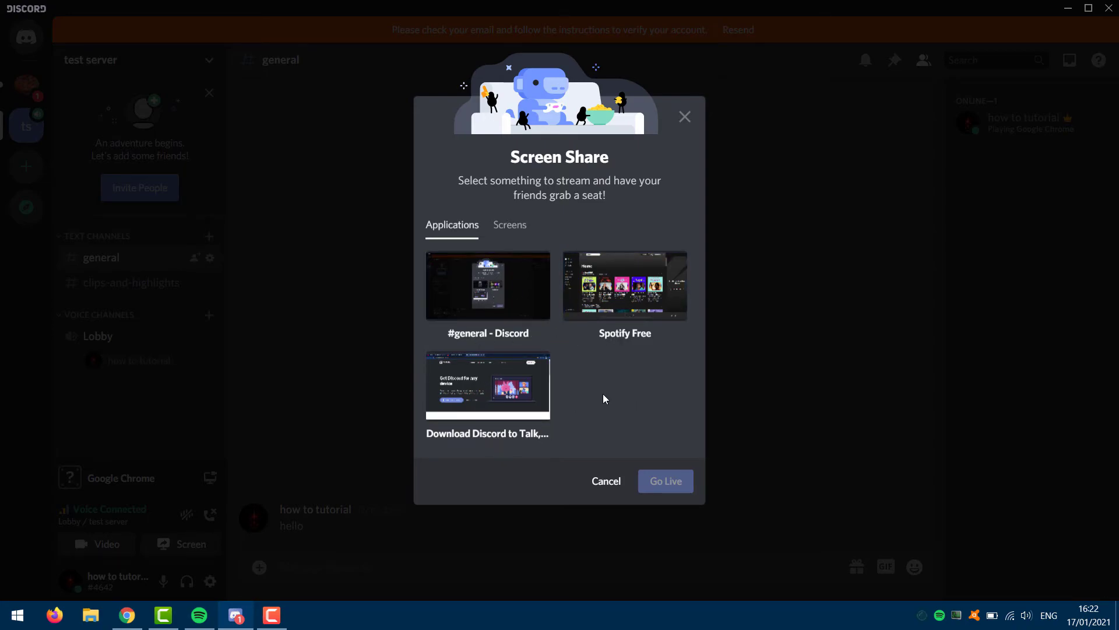
mouse_move(663, 480)
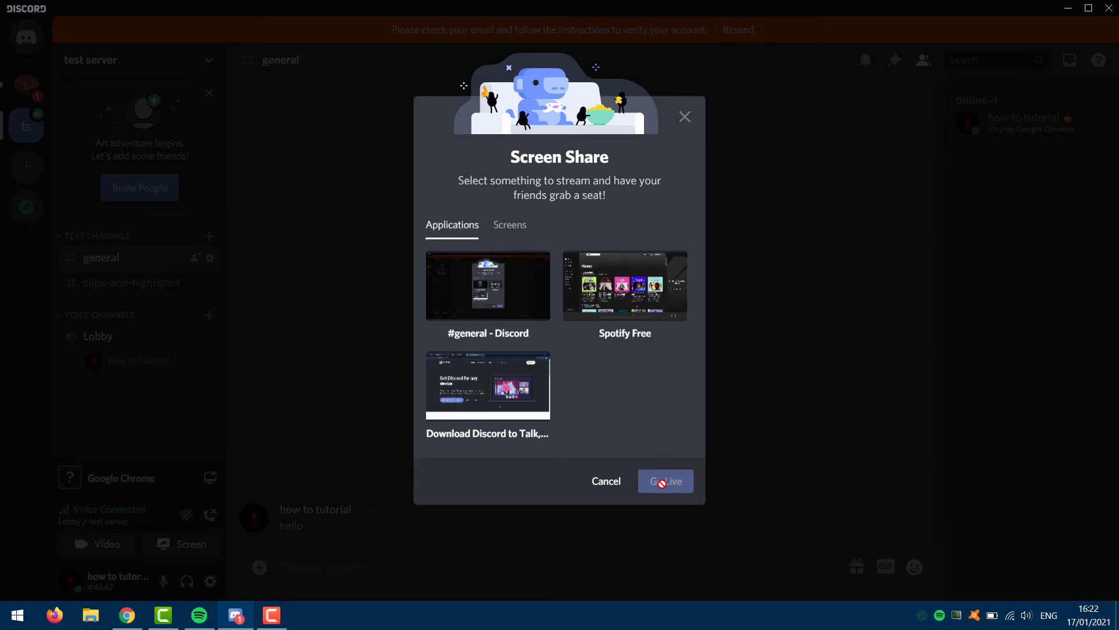